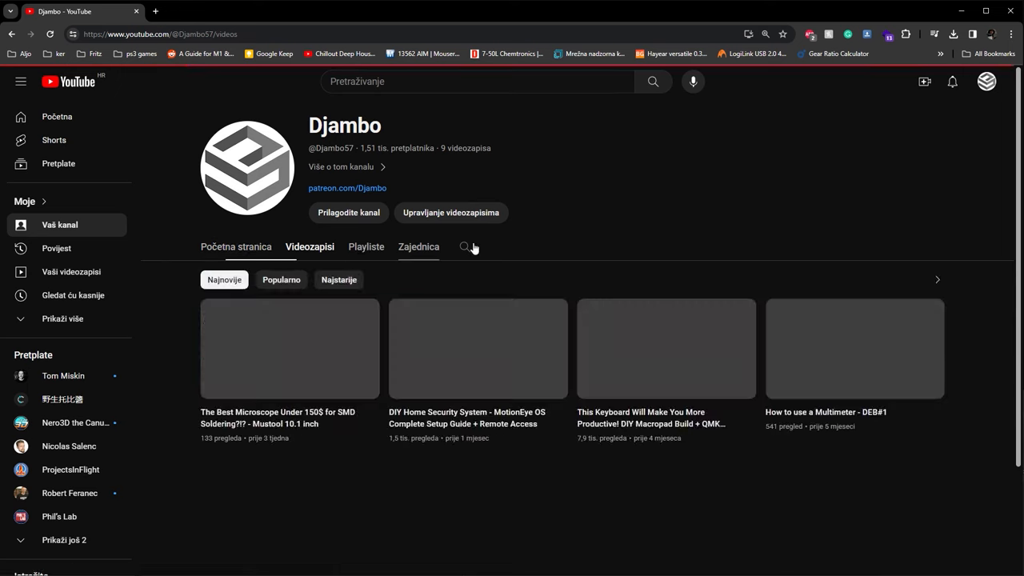
Play the 'This Keyboard Will Make You More Productive! DIY Macropad Build' video from the Videos tab.
left_click(666, 349)
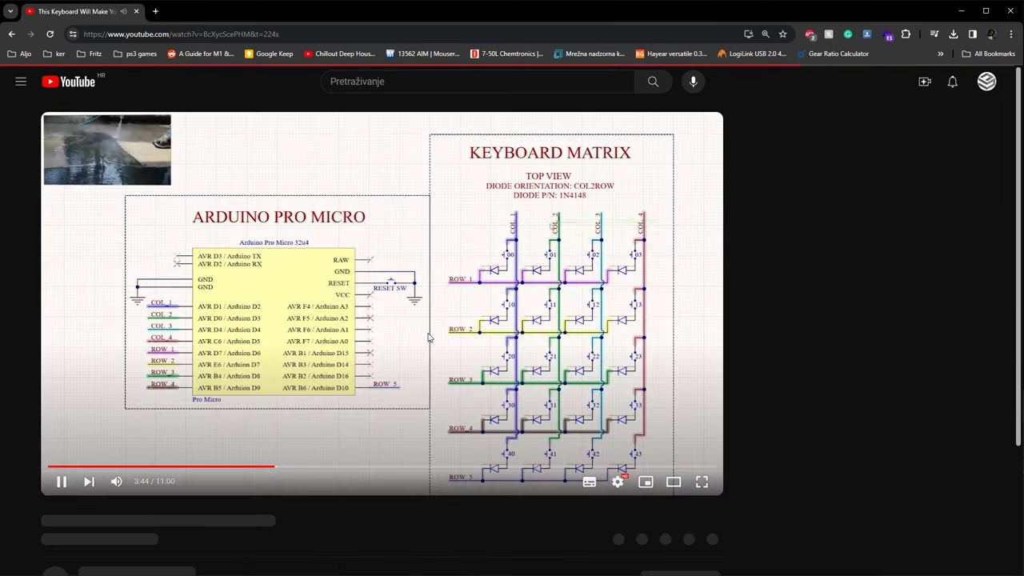